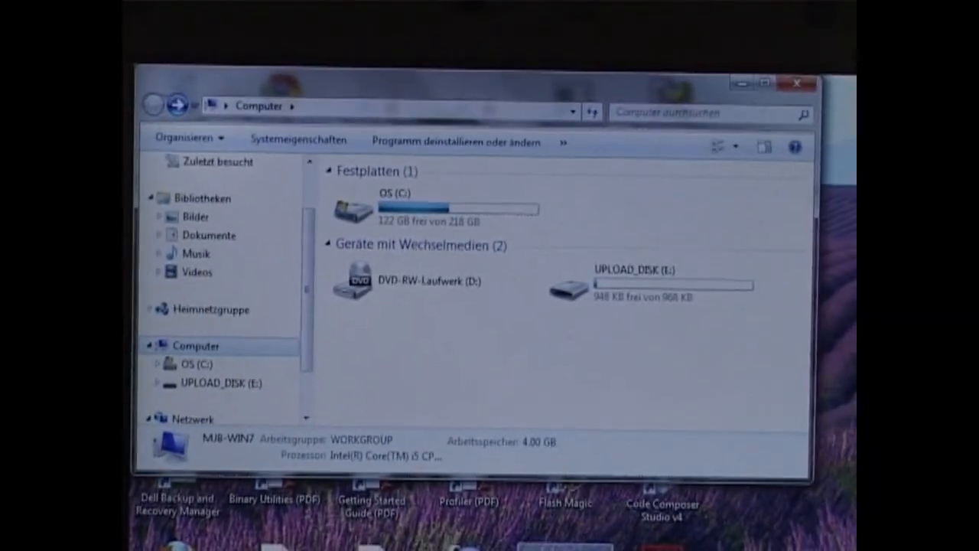
# Open the UPLOAD_DISK (E:) drive from the Computer view.
pyautogui.click(221, 382)
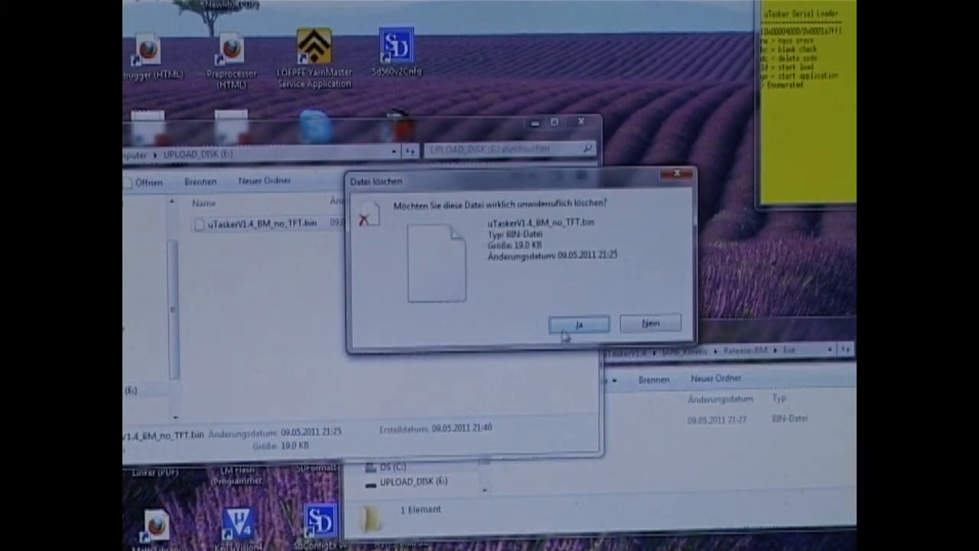
# Confirm permanent deletion of uTaskerV1.4_BM_no_TFT.bin with Ja.
pyautogui.click(577, 323)
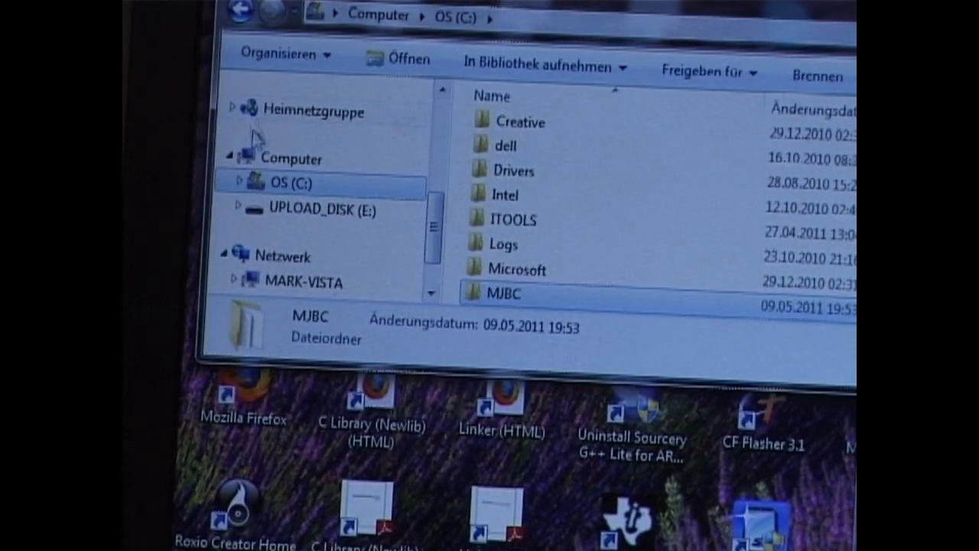
# Switch to UPLOAD_DISK (E:) in the navigation pane to see uTasker_TFT.bin.
pyautogui.click(322, 210)
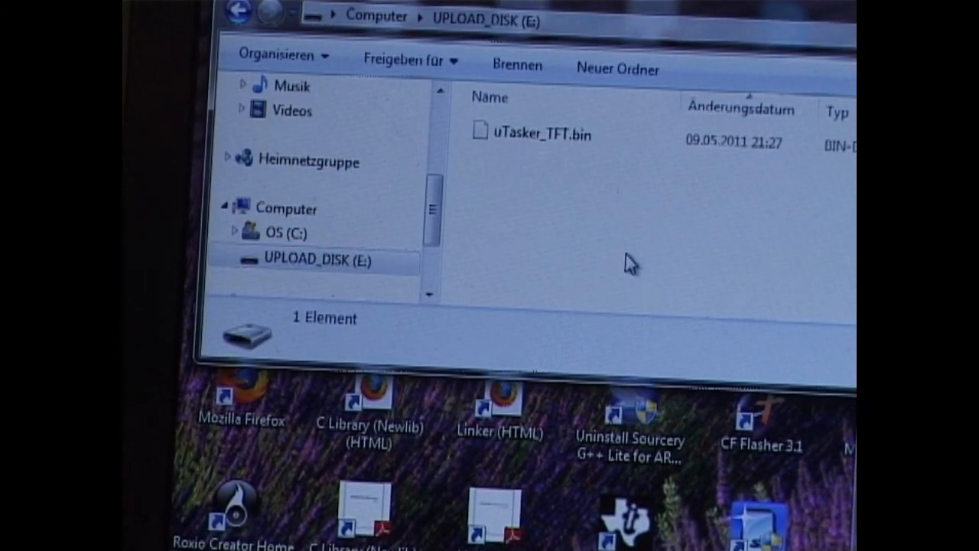